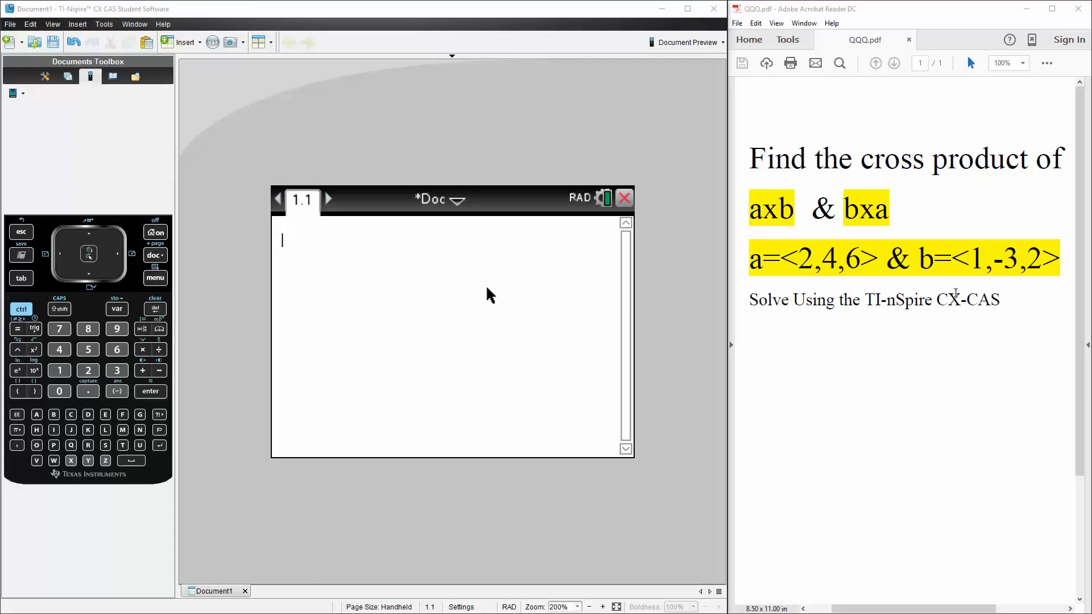
mouse_move(738, 239)
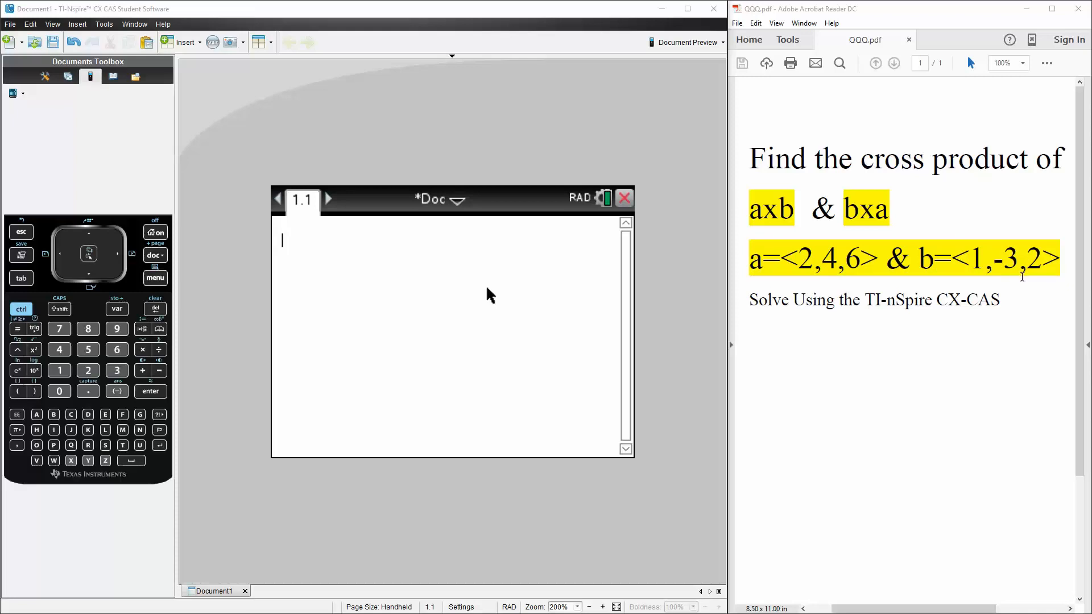
mouse_move(939, 324)
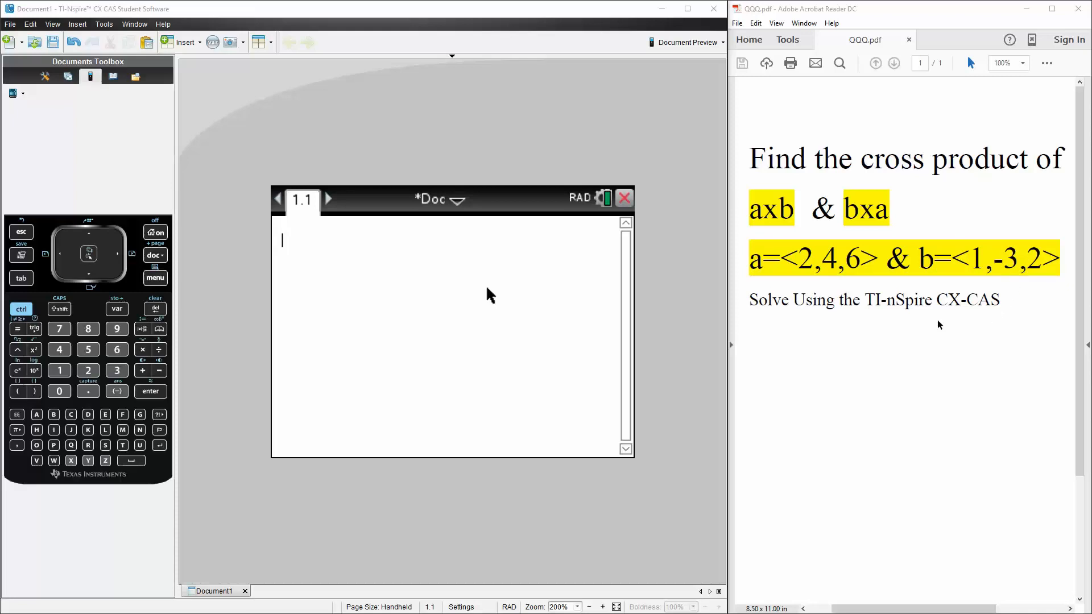
mouse_move(460, 312)
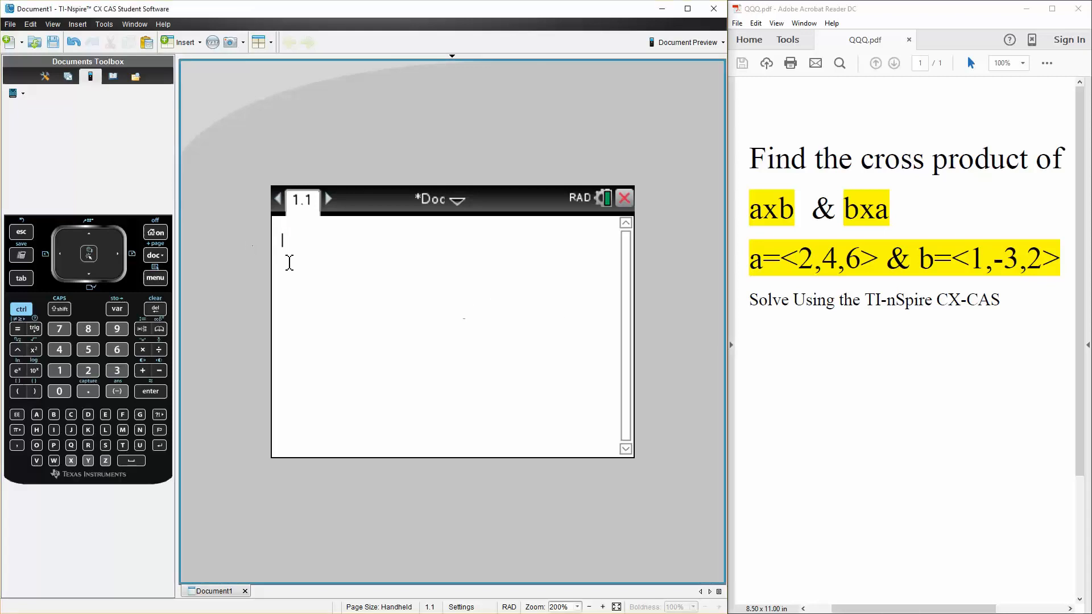
Store vector a as [2 4 6] and begin the assignment b:= on the next line
type("a:=")
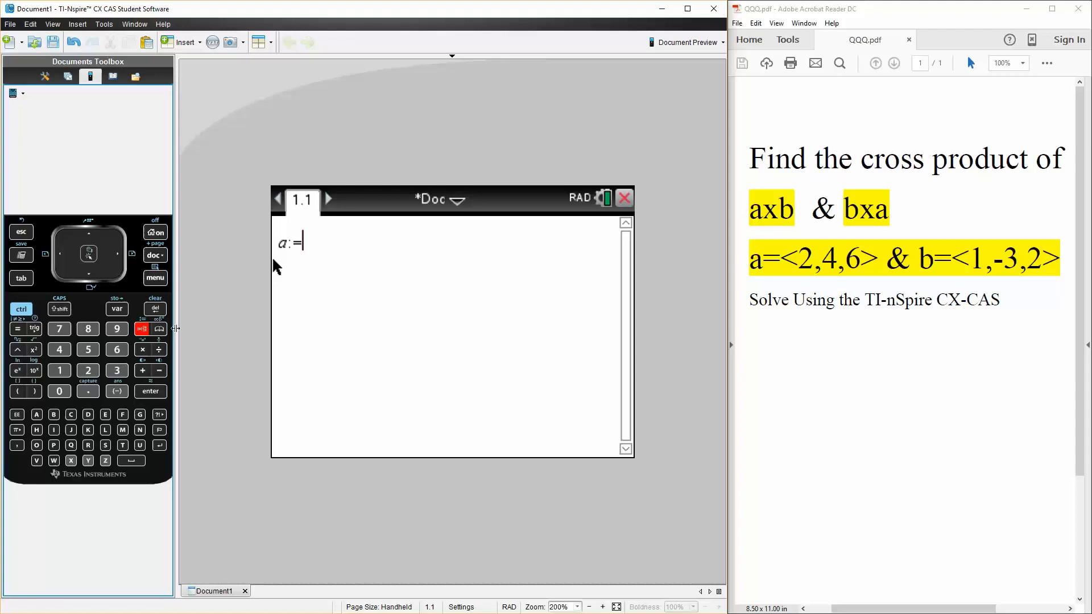
left_click(17, 390)
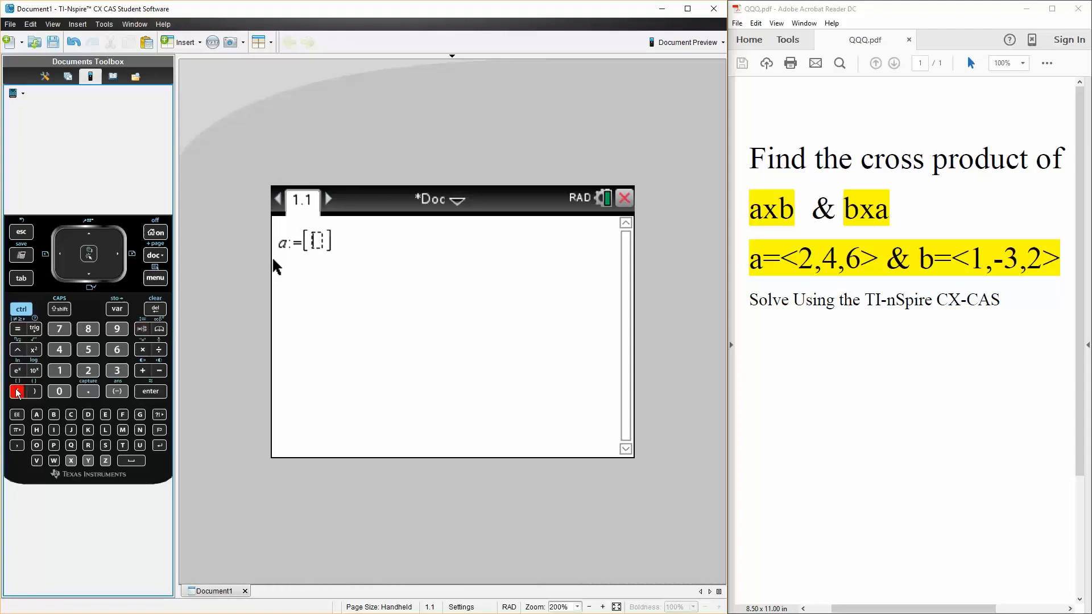
left_click(88, 370)
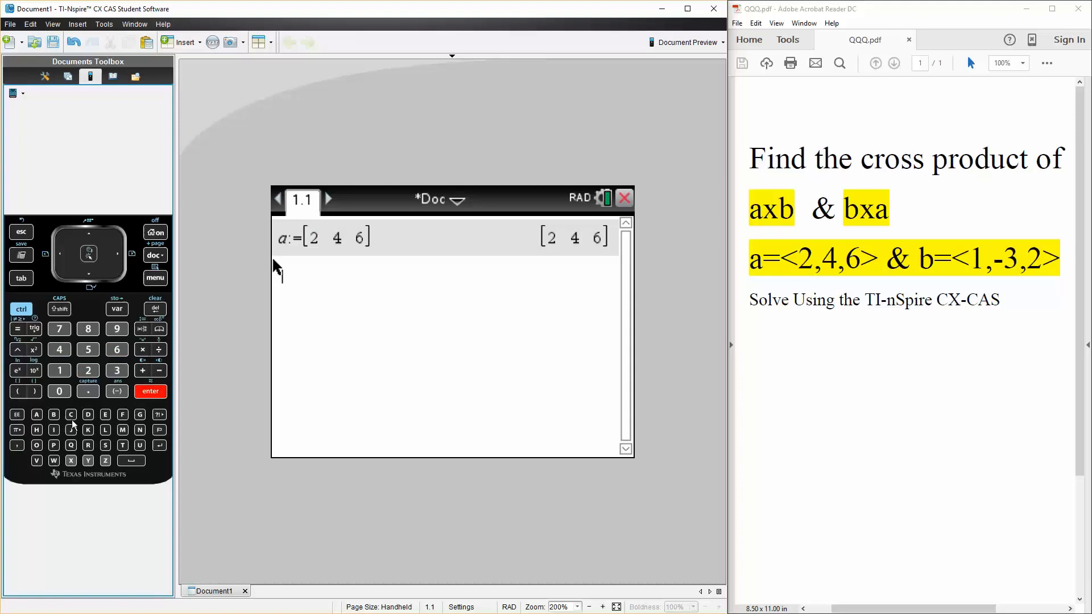
type("b:=")
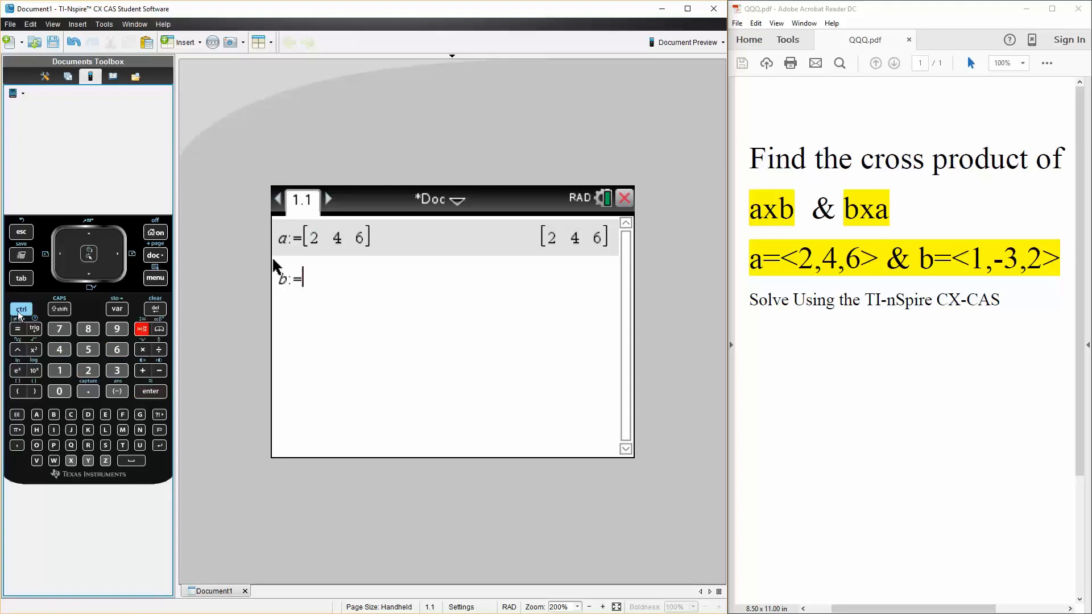
Store vector b as [1 -3 2] and bring up the calculator's function menu
left_click(17, 391)
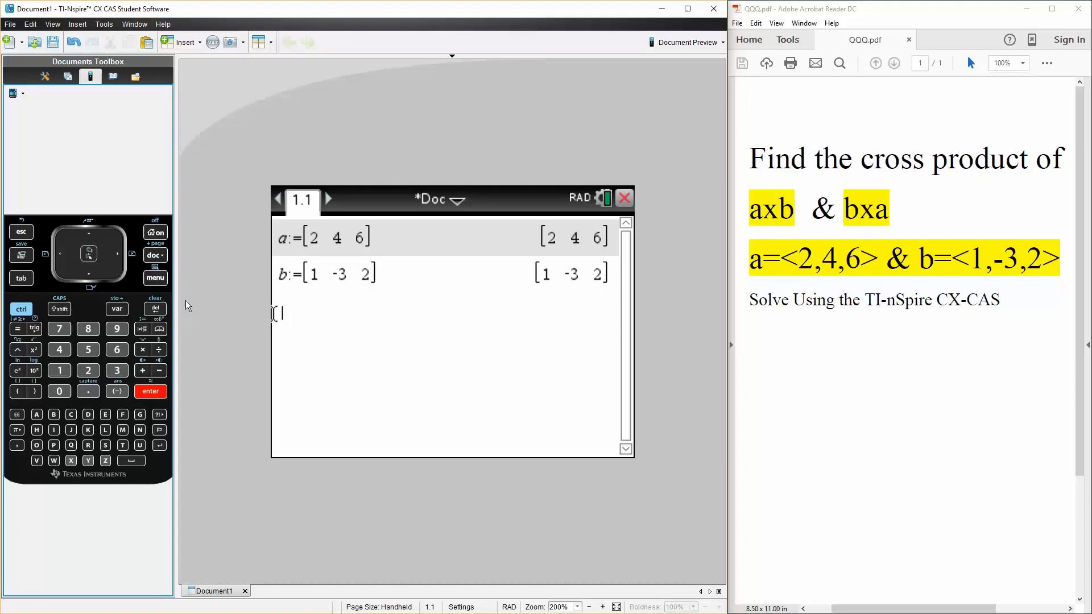
left_click(155, 277)
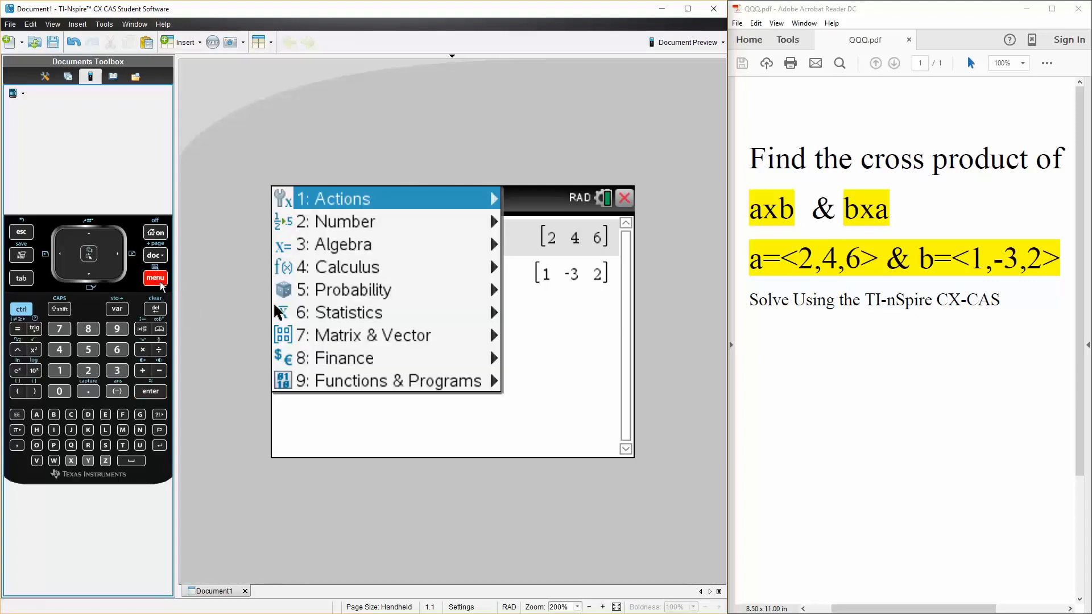
Evaluate crossP(a,b) from the Matrix & Vector menu to get [26 2 -10]
left_click(373, 335)
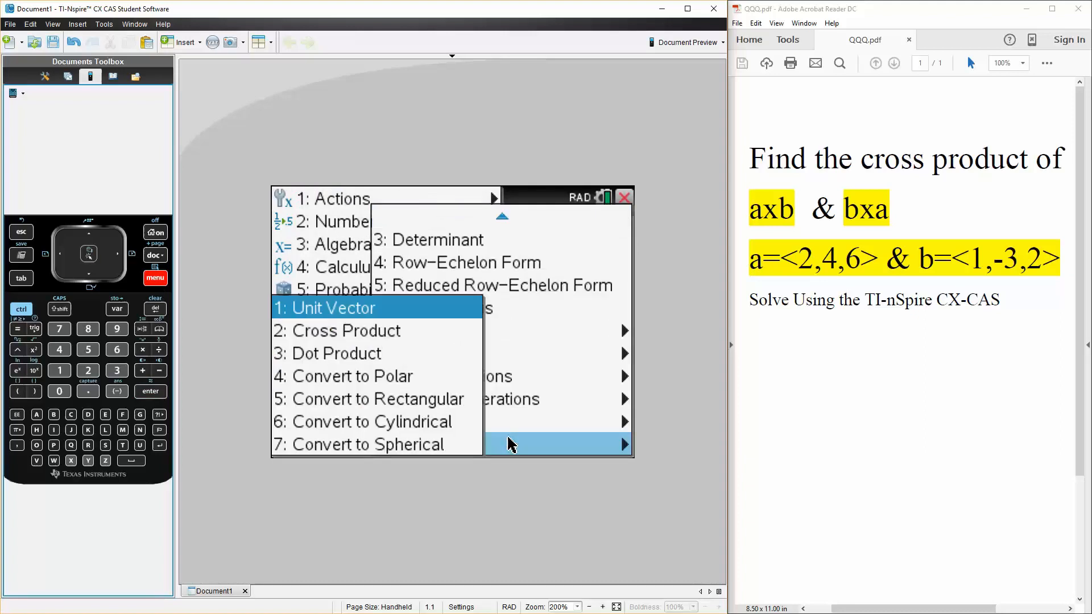
mouse_move(358, 353)
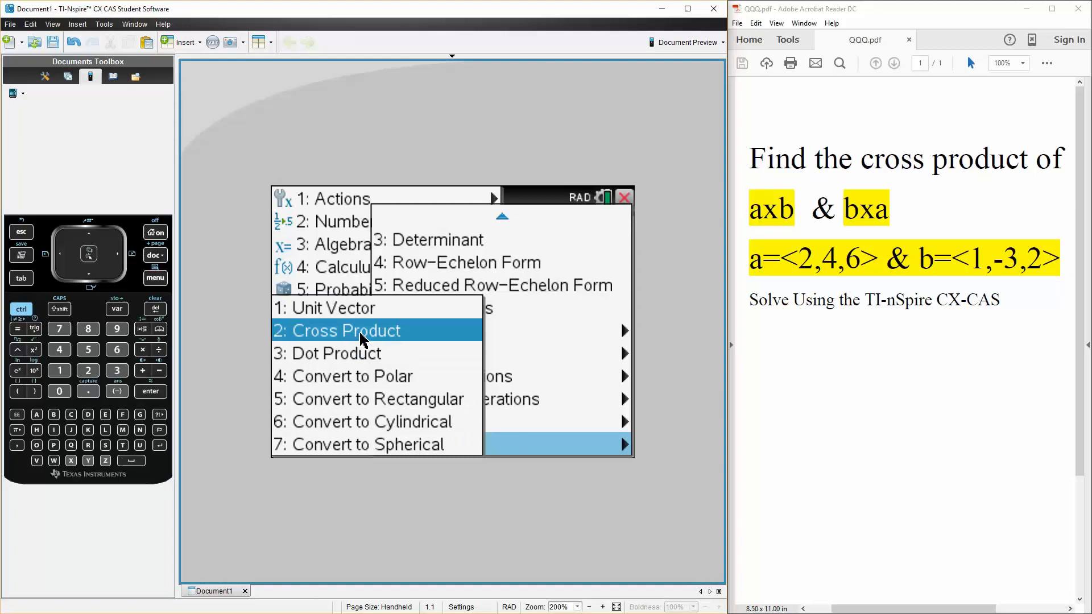
left_click(344, 330)
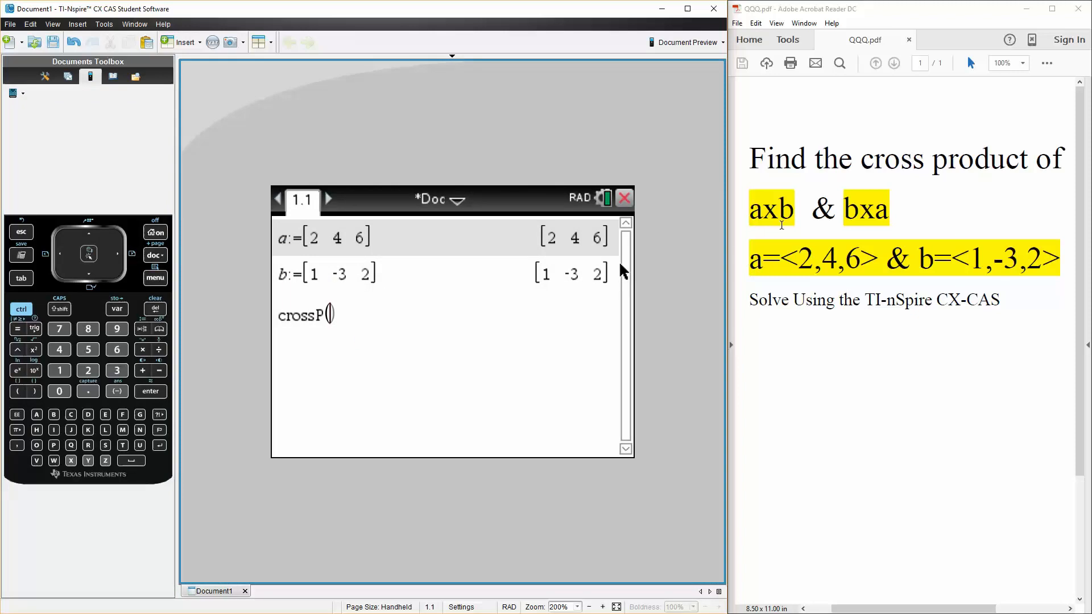
type("a,b")
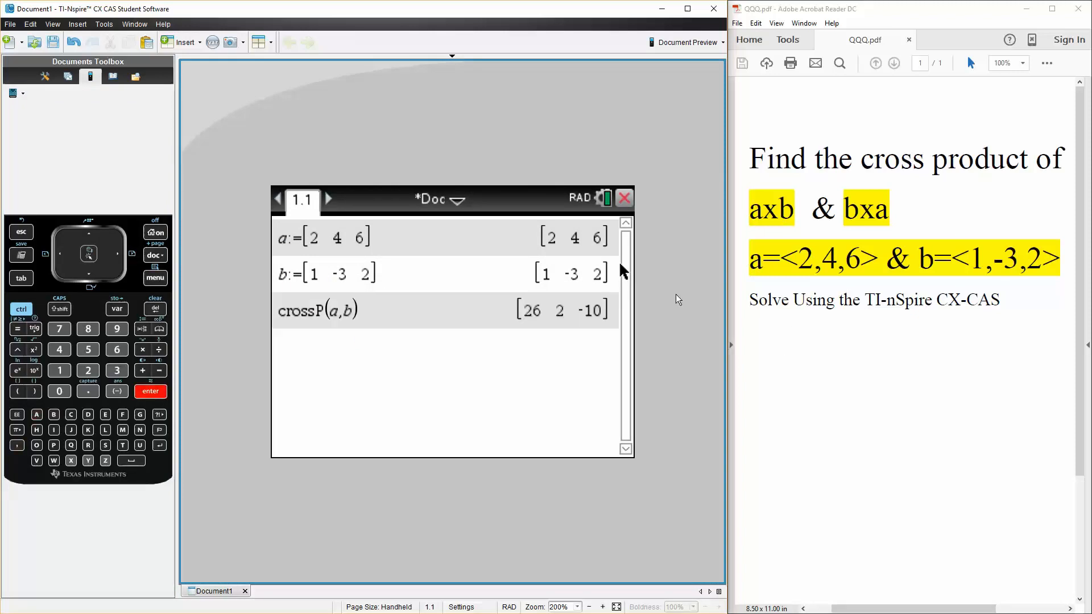
mouse_move(561, 334)
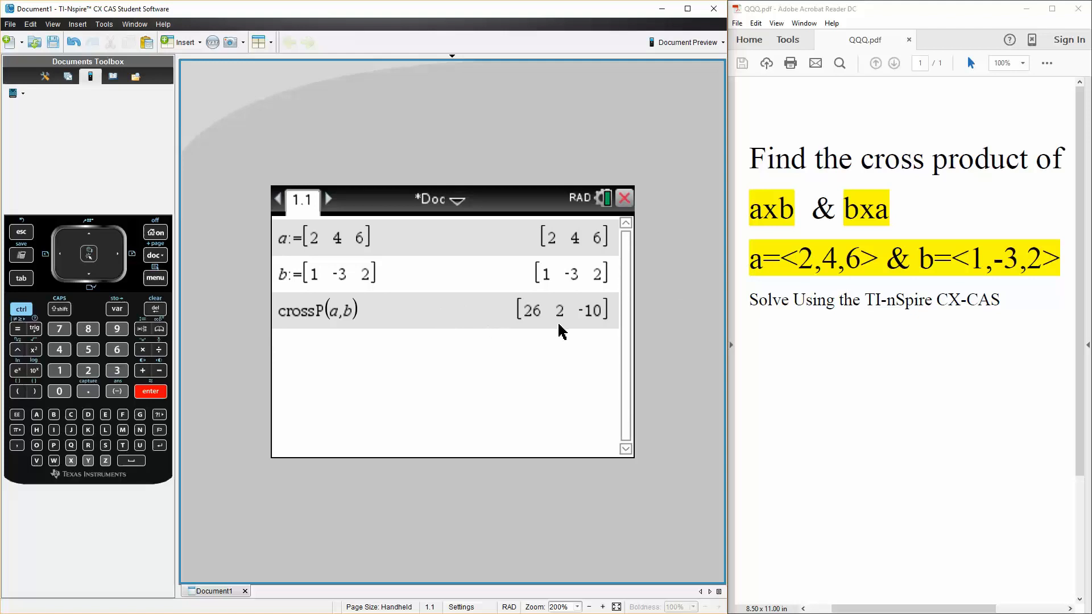
mouse_move(463, 345)
type("crossP(a)")
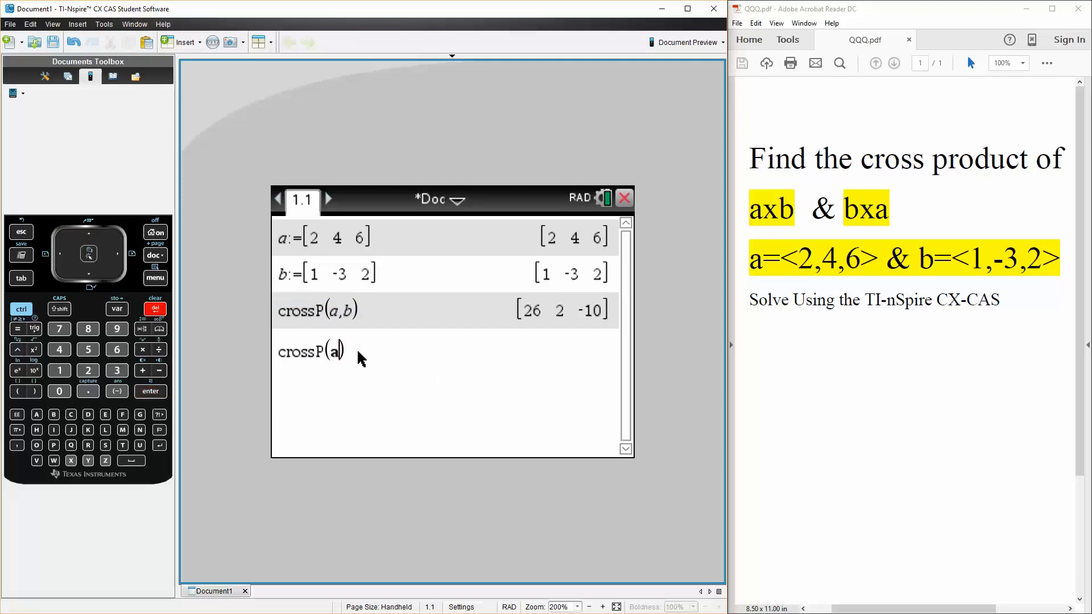
Evaluate crossP(b,a) with the arguments swapped to get [-26 -2 10]
key("BackSpace")
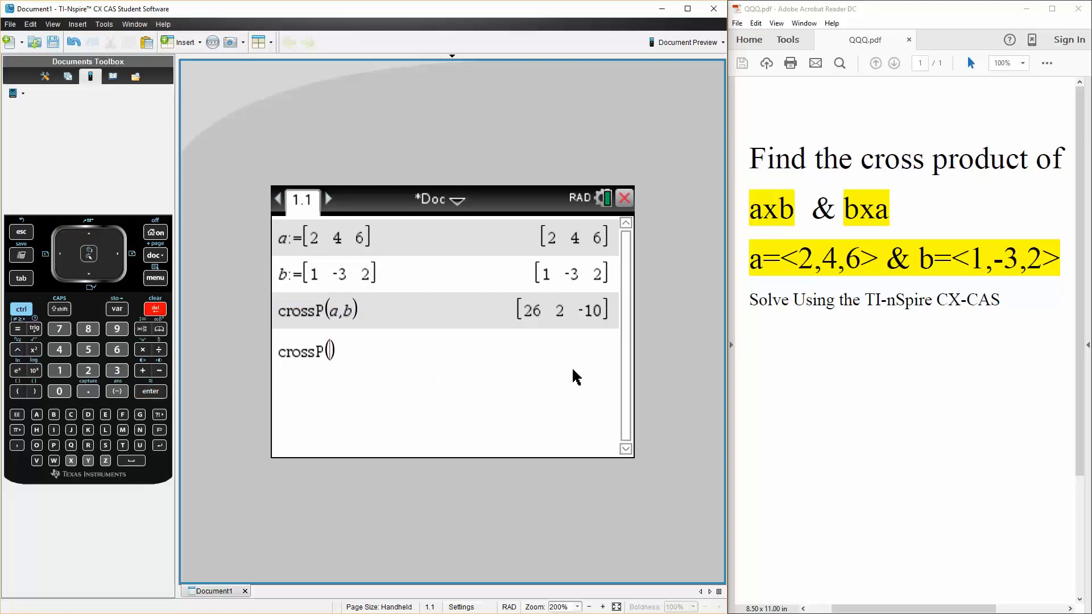
type("b,a")
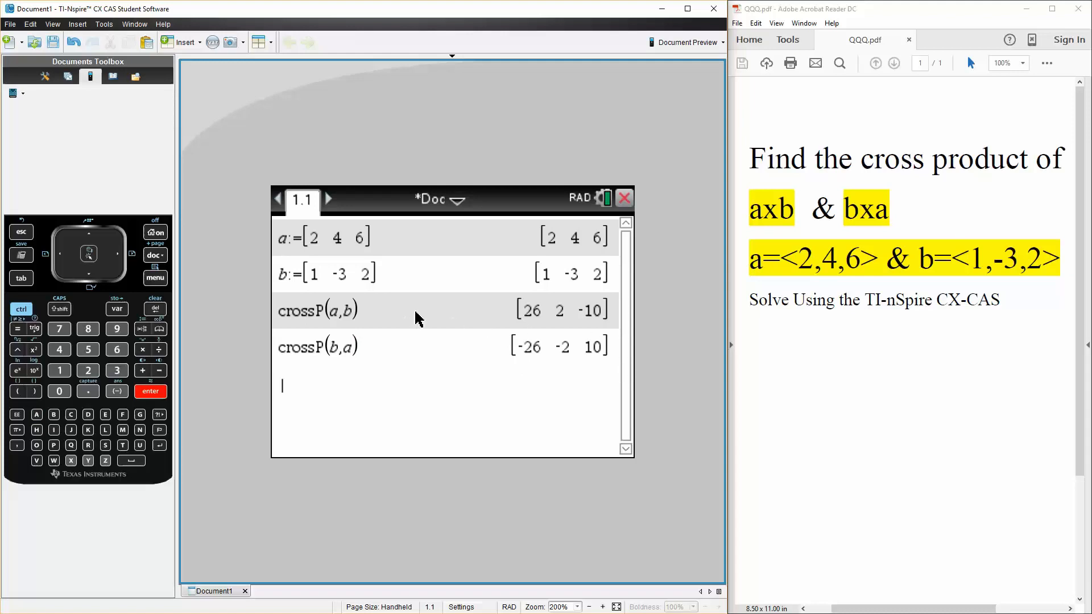
mouse_move(423, 367)
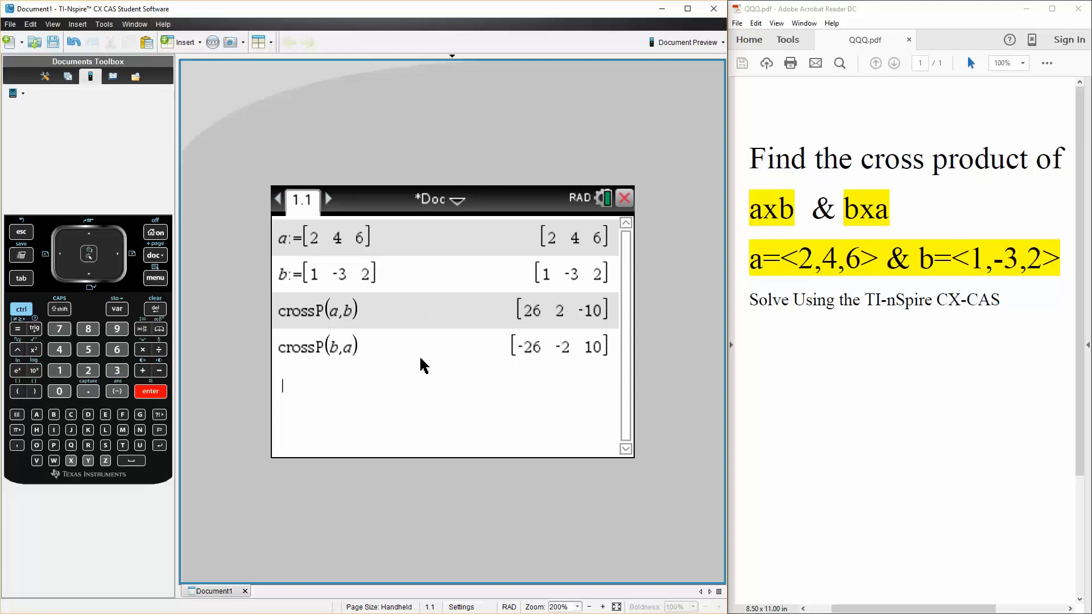